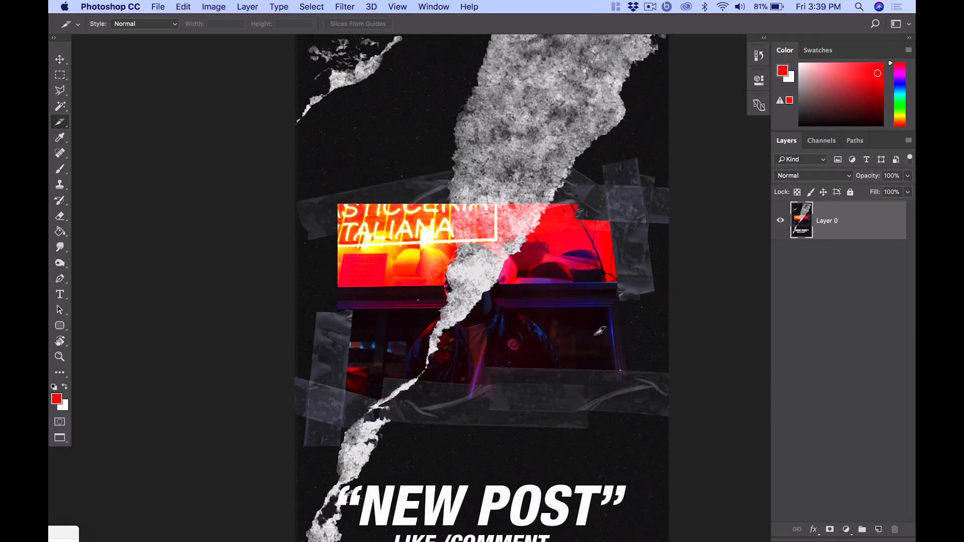
# Create an empty layer and type the date '01 21 1994' in red bold italic over the photo.
pyautogui.click(60, 75)
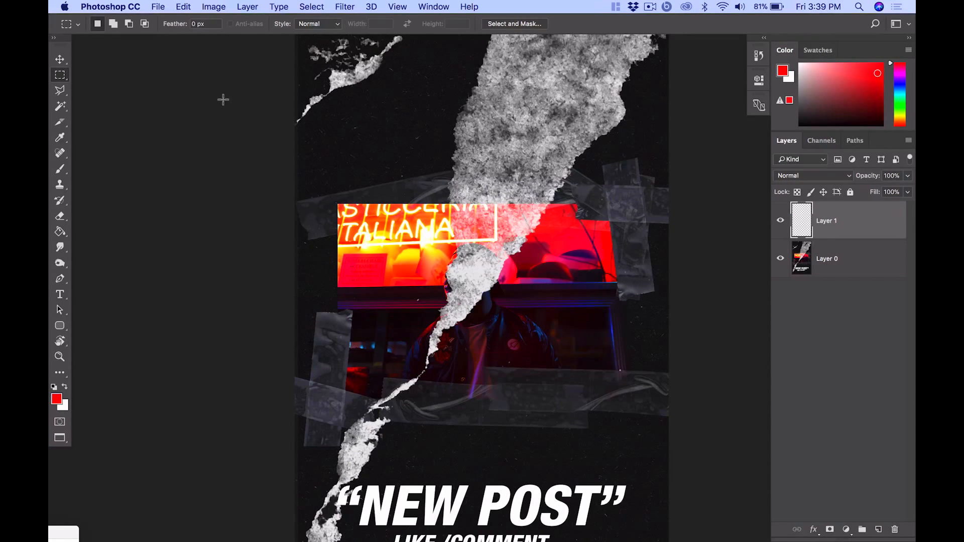
pyautogui.click(59, 295)
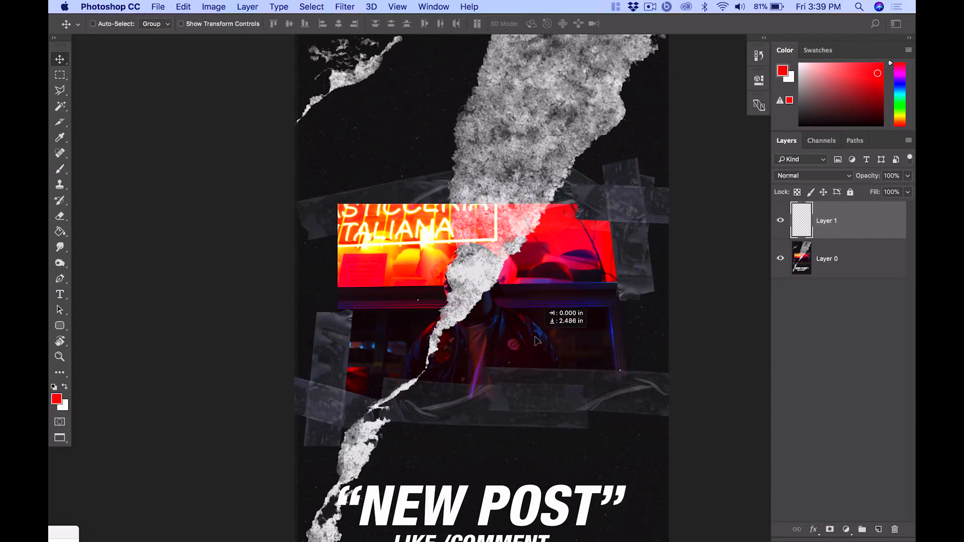
pyautogui.click(59, 294)
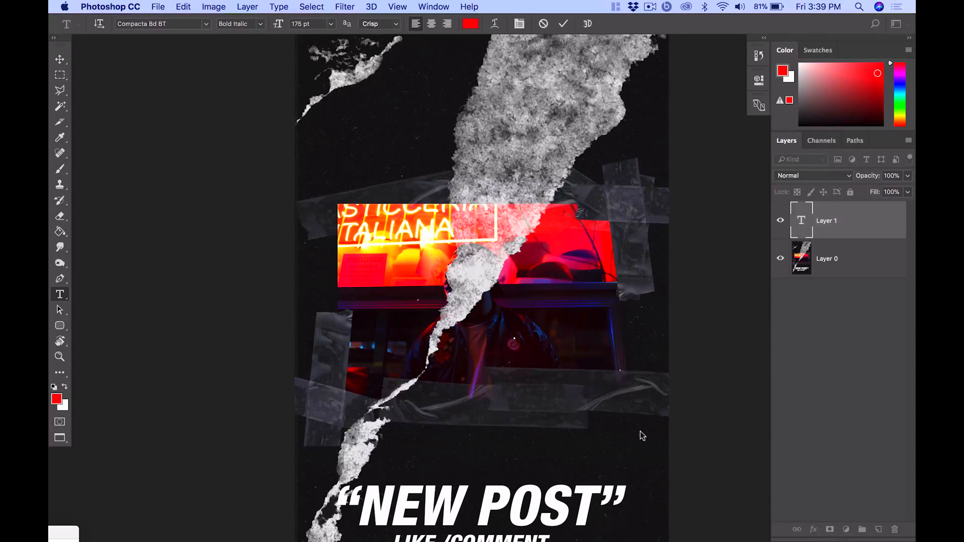
pyautogui.write('01')
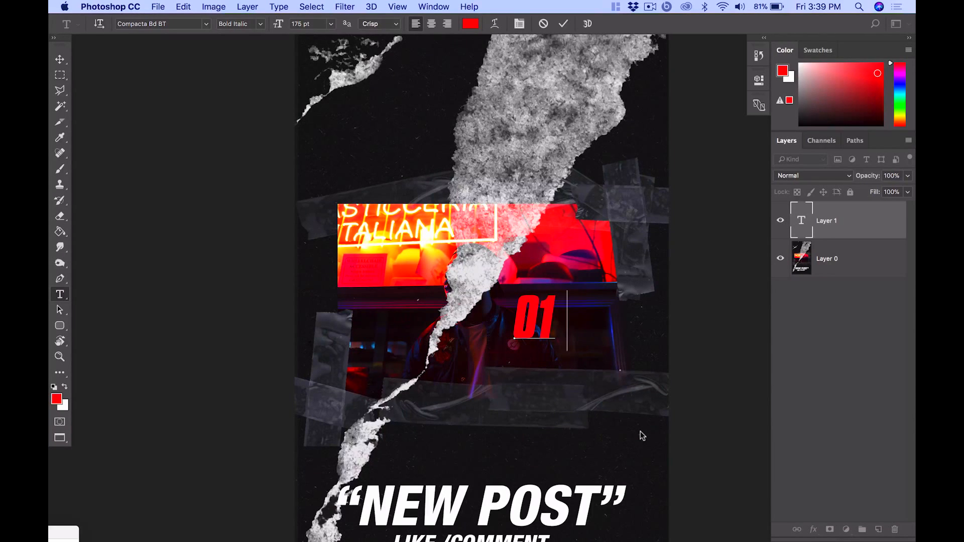
pyautogui.write('21')
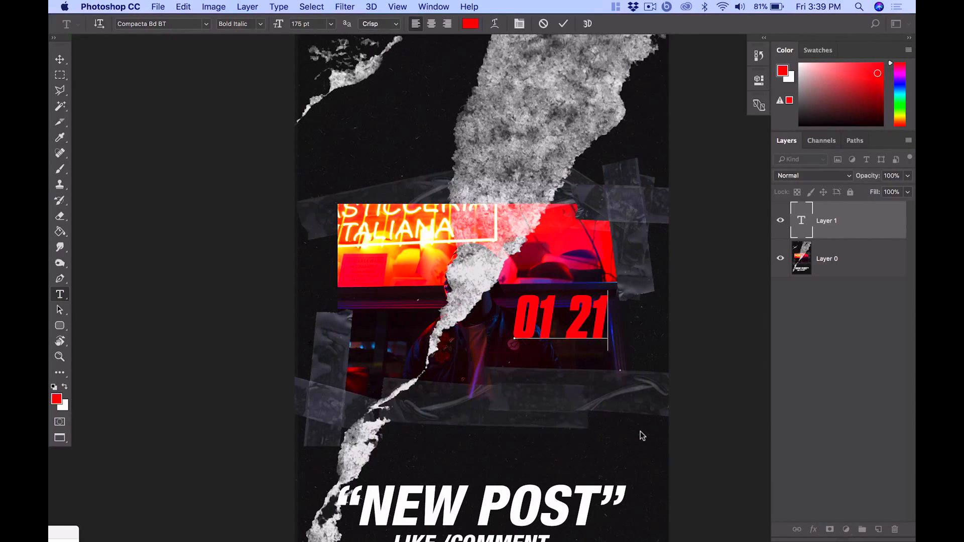
pyautogui.write('1994')
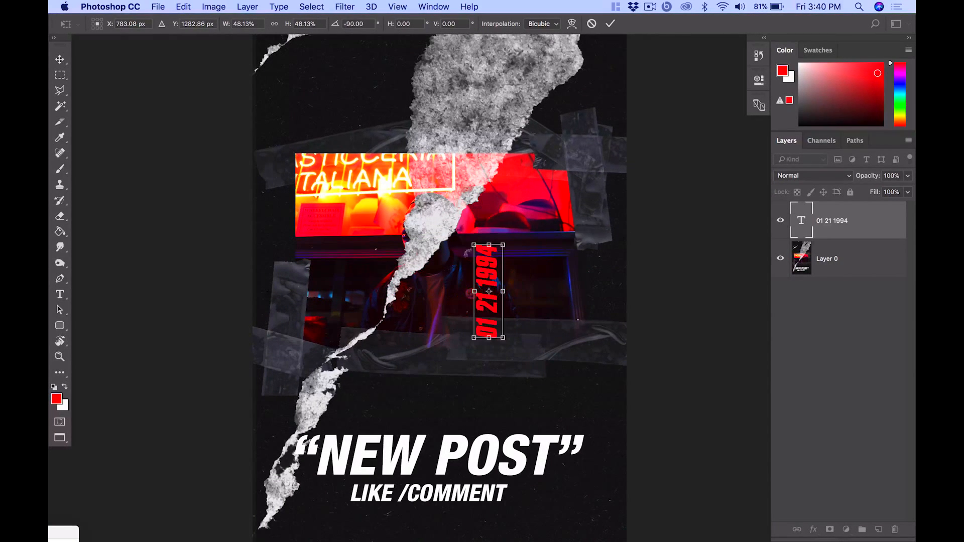
# Move the rotated date to the right edge and set its font to DS-Digital.
pyautogui.moveTo(488, 291); pyautogui.dragTo(551, 273)
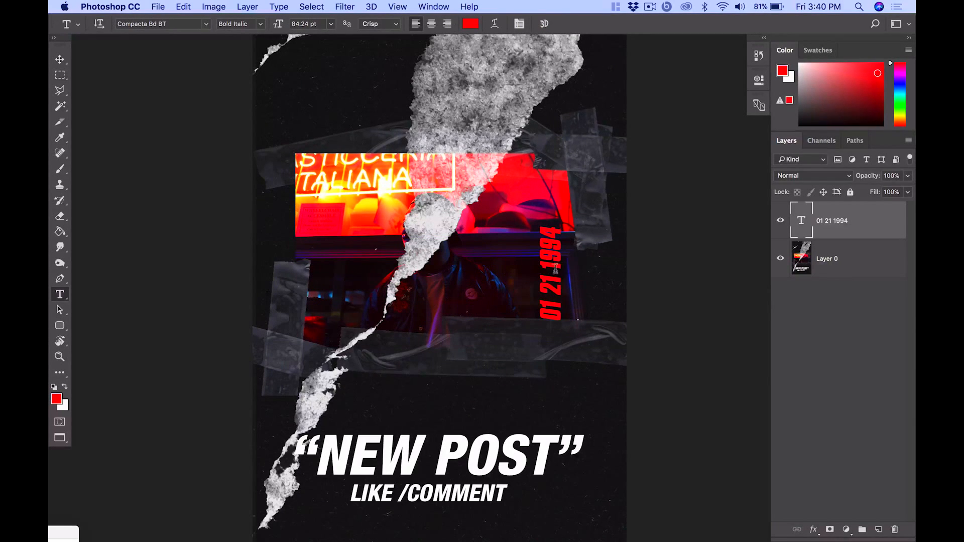
pyautogui.click(162, 24)
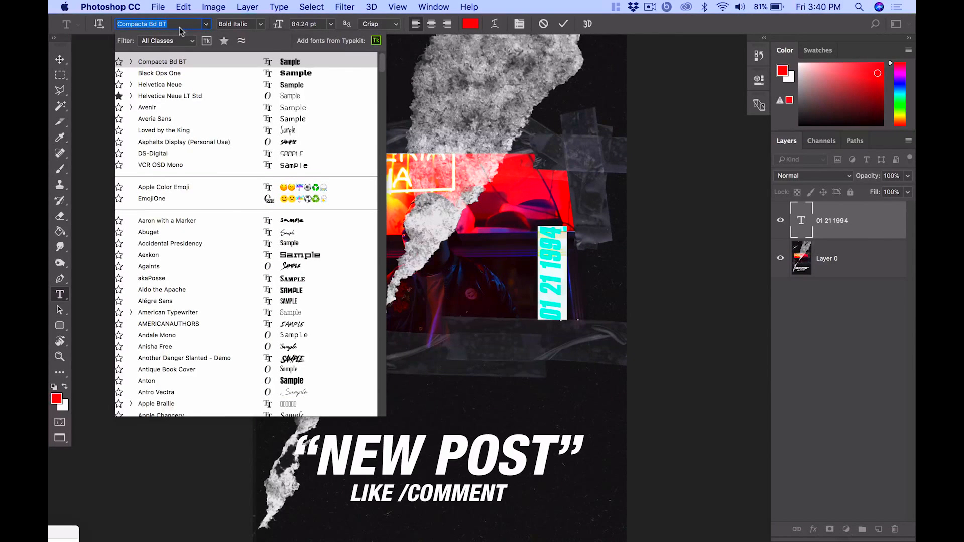
pyautogui.write('tim')
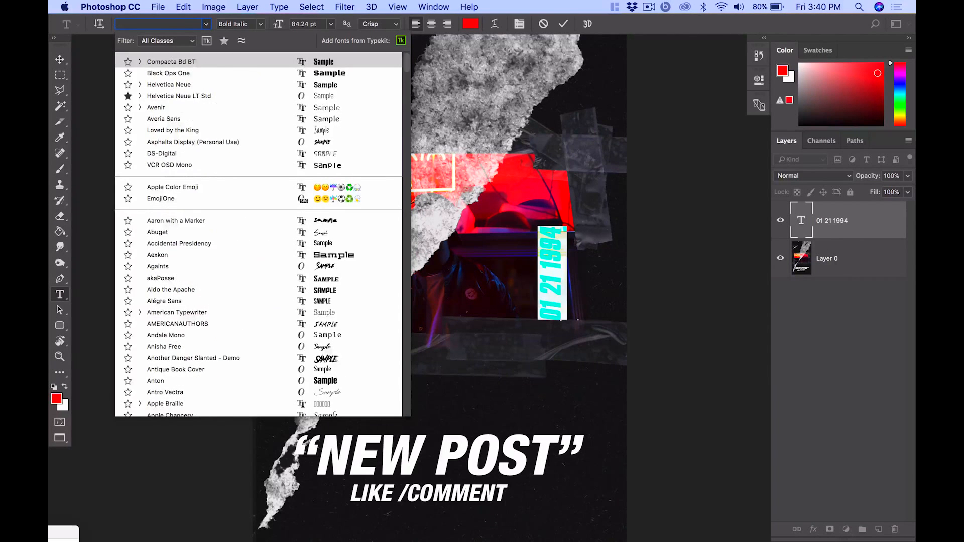
pyautogui.write('vc')
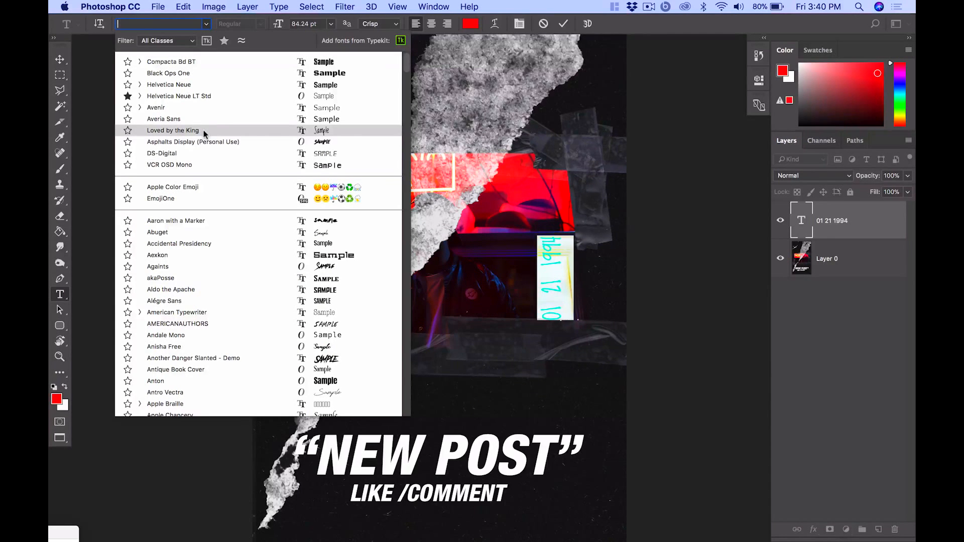
pyautogui.click(161, 153)
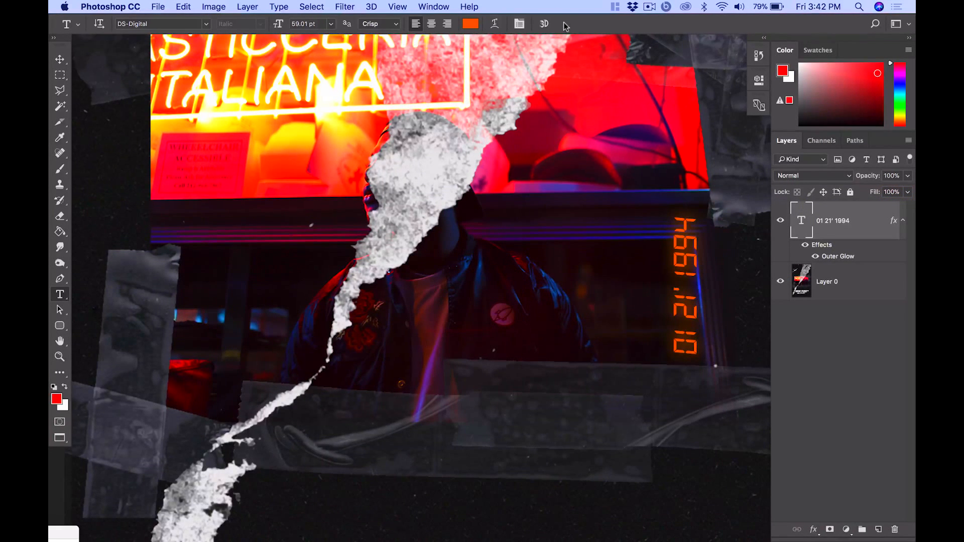
pyautogui.moveTo(869, 231)
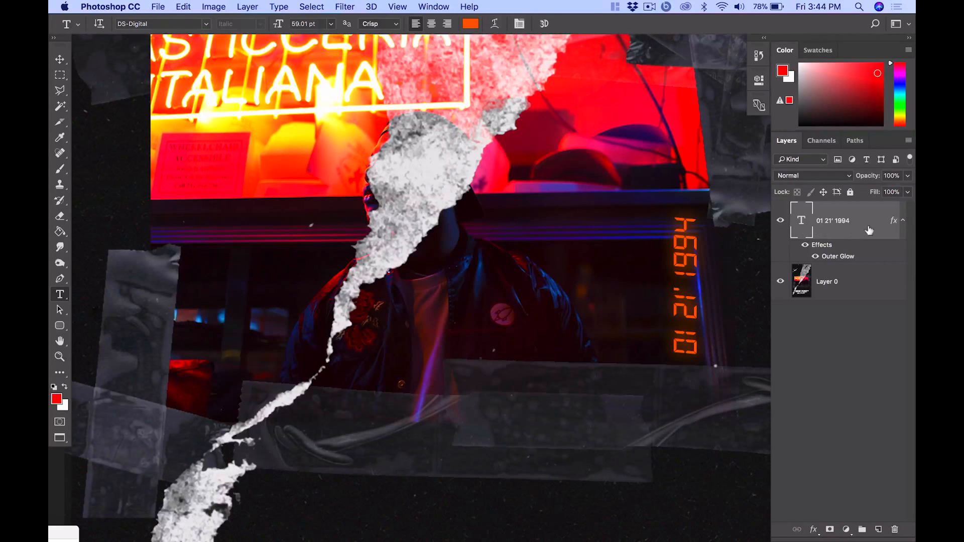
# Enable Inner Glow on the date layer at roughly 21% opacity.
pyautogui.doubleClick(838, 256)
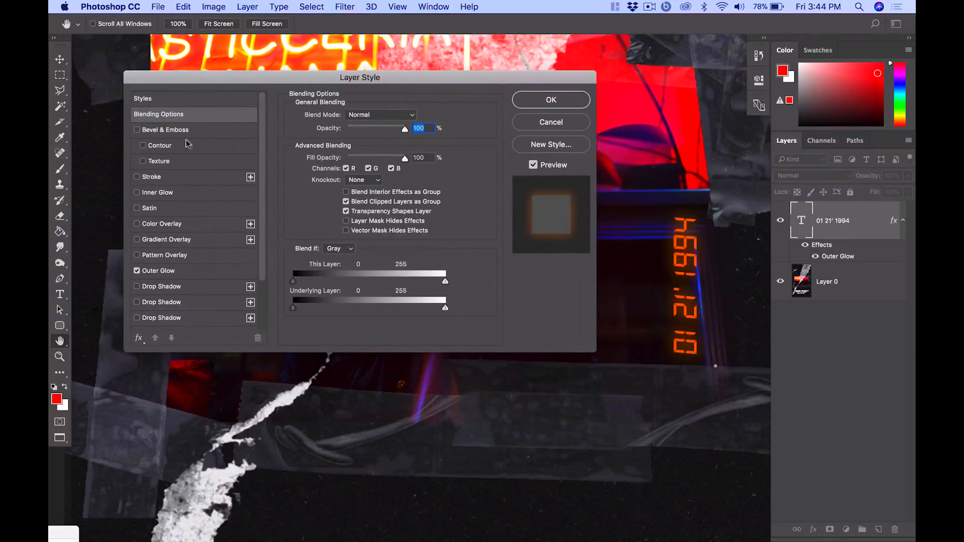
pyautogui.click(159, 193)
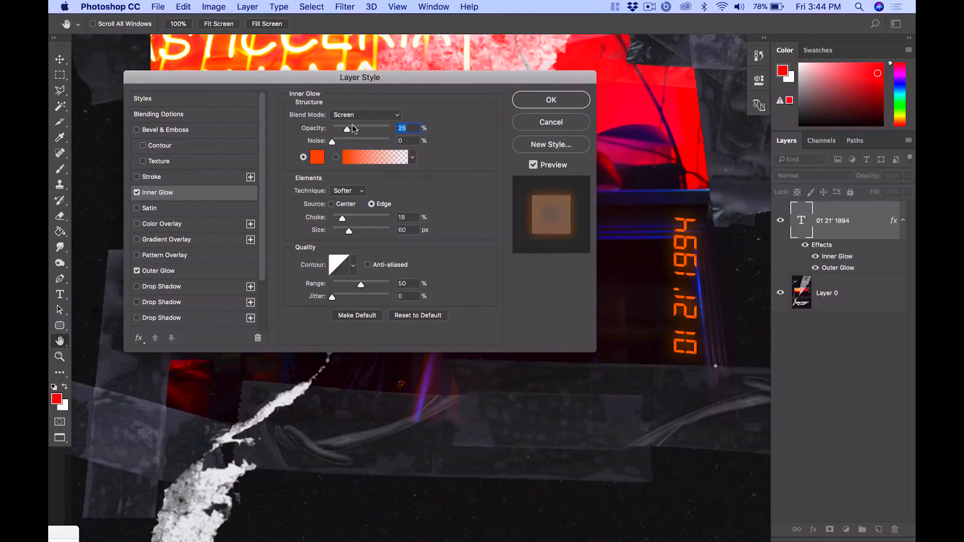
pyautogui.moveTo(346, 128); pyautogui.dragTo(331, 128)
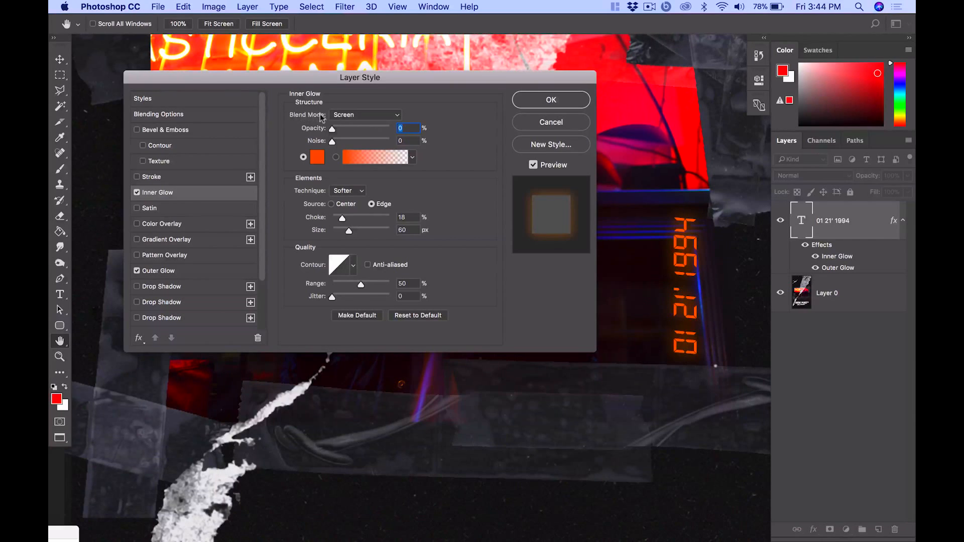
pyautogui.moveTo(333, 129); pyautogui.dragTo(344, 128)
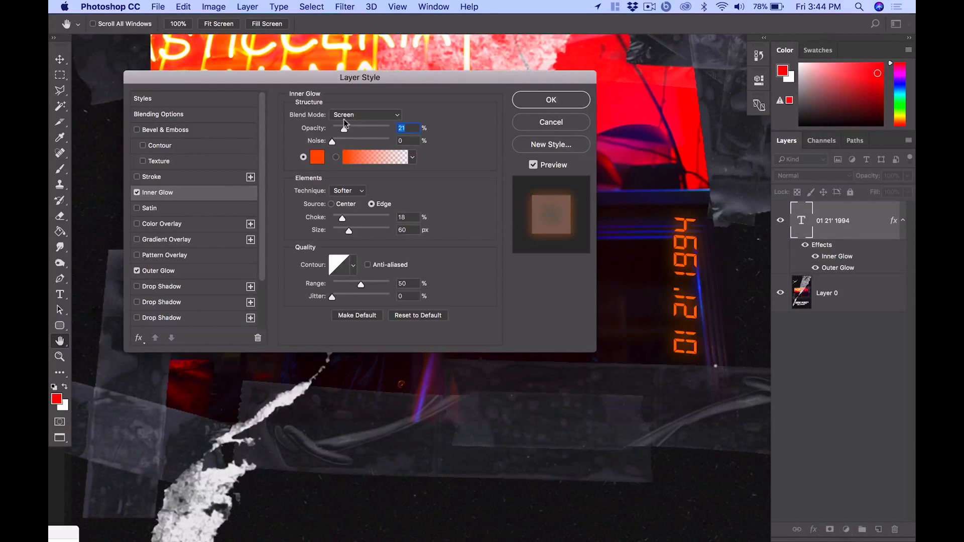
pyautogui.click(318, 157)
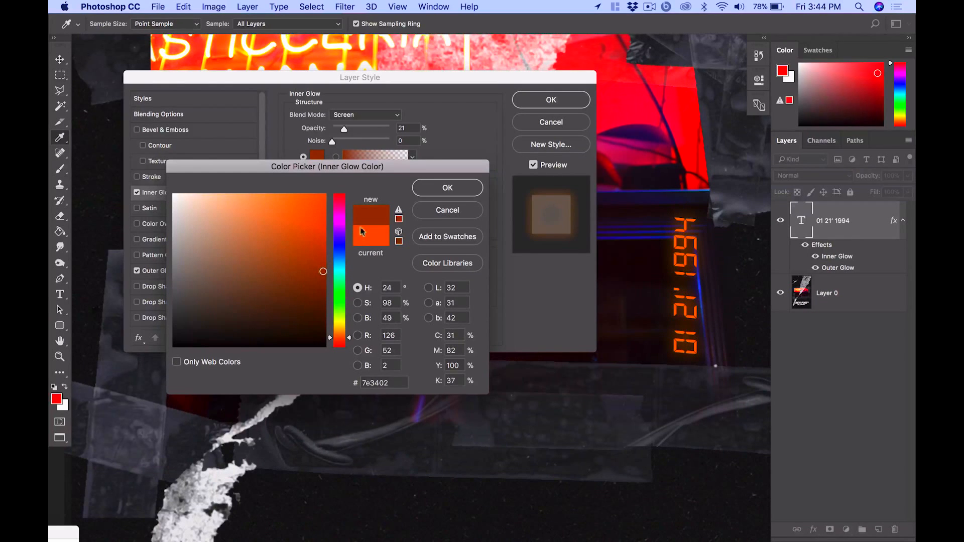
# Colour the inner glow dark orange, lower it to about 10% opacity and apply the style.
pyautogui.click(447, 188)
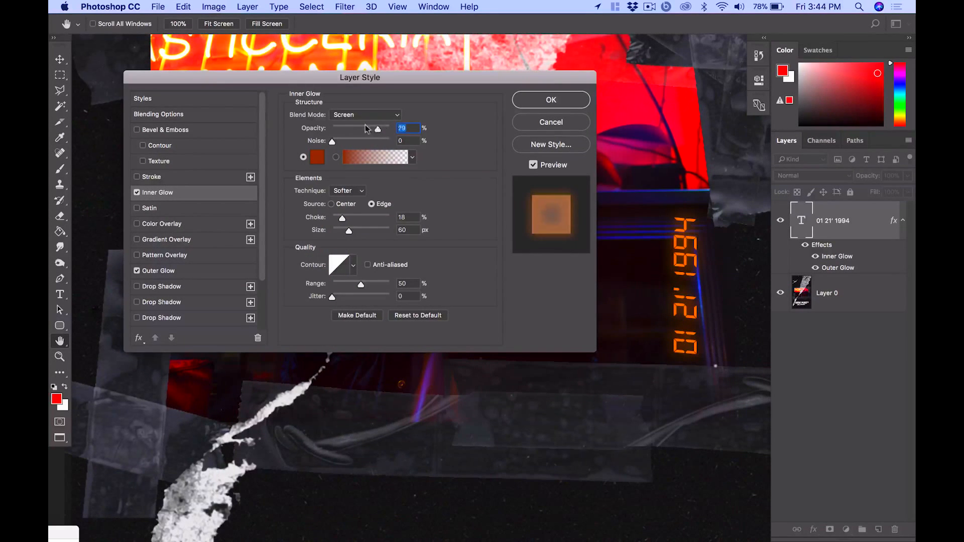
pyautogui.moveTo(354, 127); pyautogui.dragTo(331, 128)
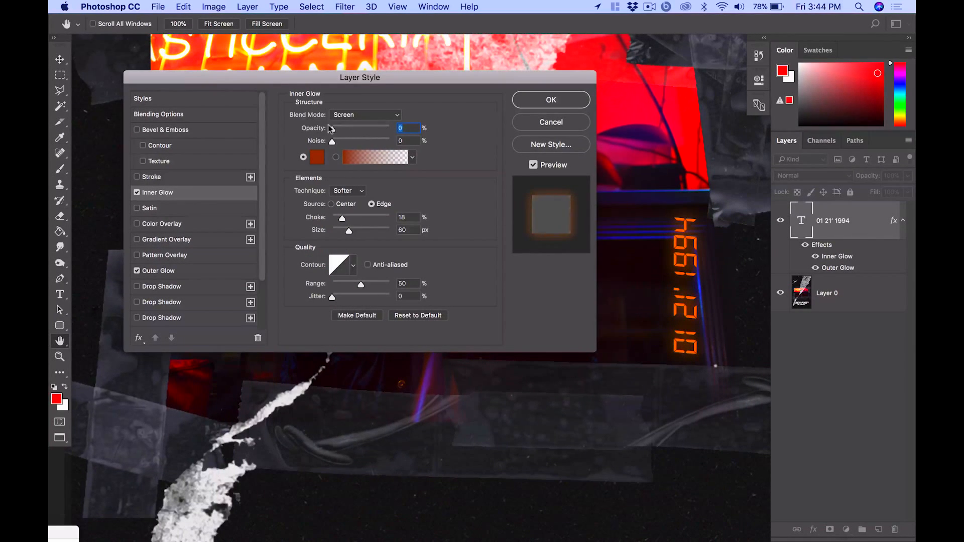
pyautogui.moveTo(332, 128); pyautogui.dragTo(338, 128)
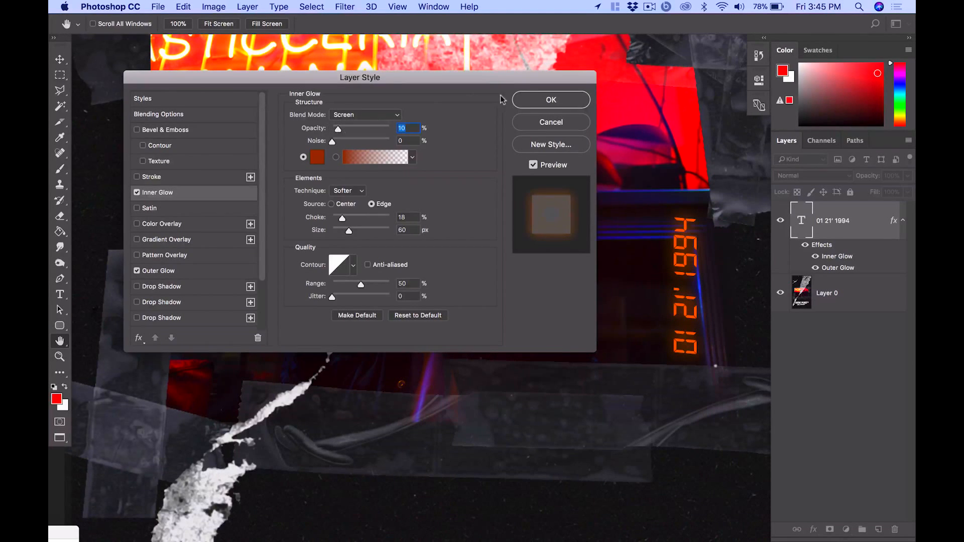
pyautogui.click(550, 99)
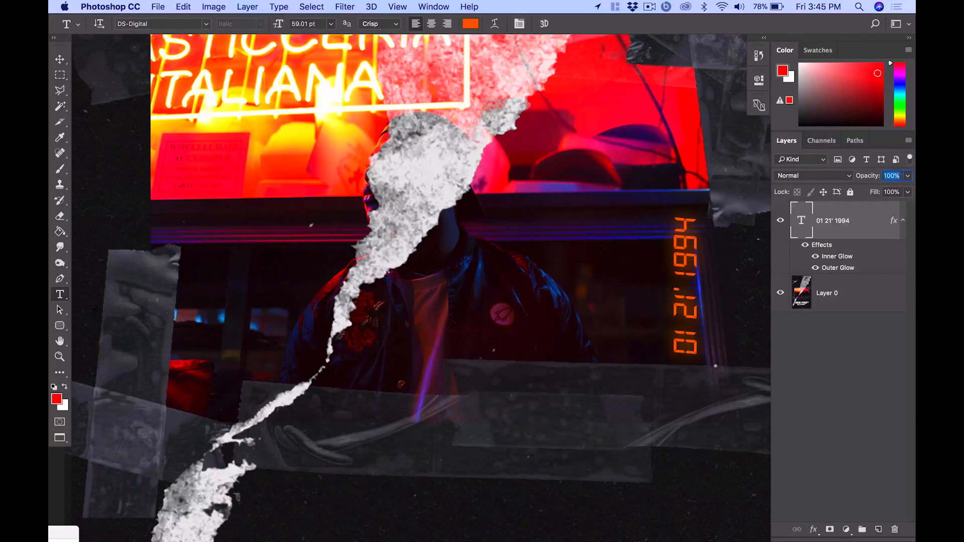
# Lower the date layer's opacity to about 15% and commit the smaller vertical timestamp.
pyautogui.click(892, 175)
pyautogui.write('20')
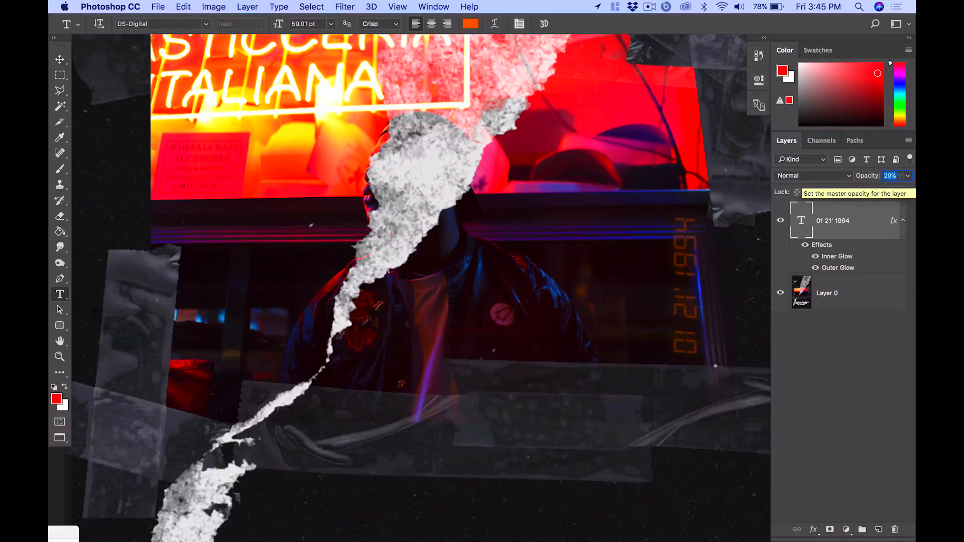
pyautogui.click(891, 175)
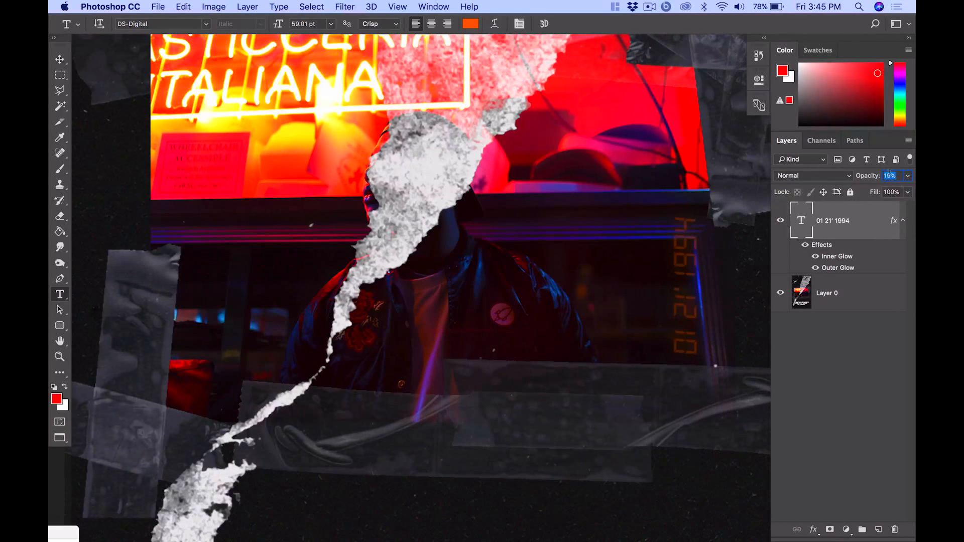
pyautogui.click(890, 175)
pyautogui.write('15')
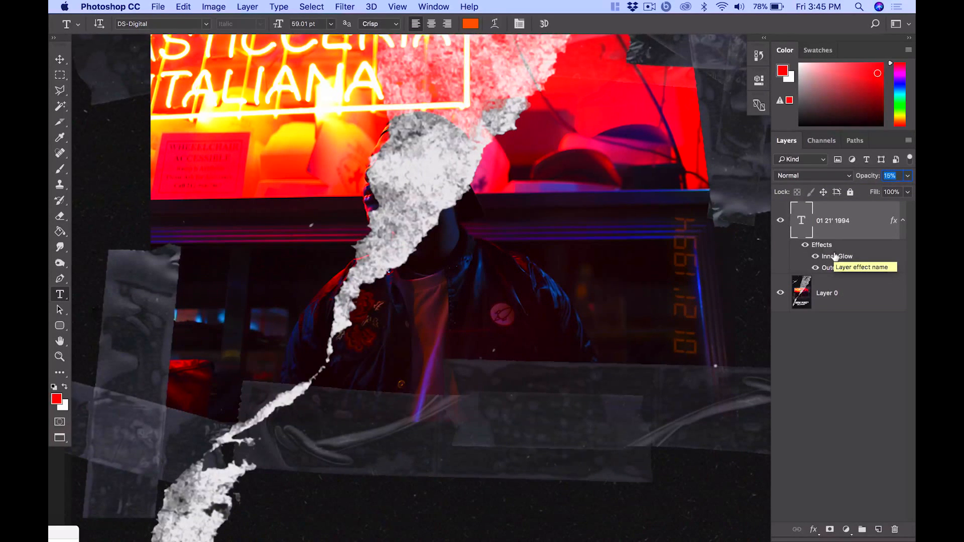
pyautogui.click(60, 59)
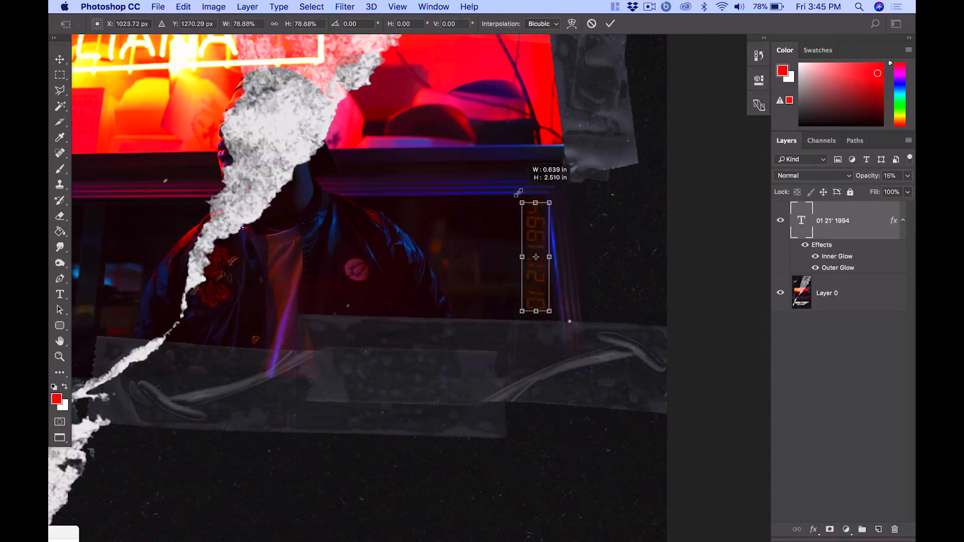
pyautogui.click(610, 23)
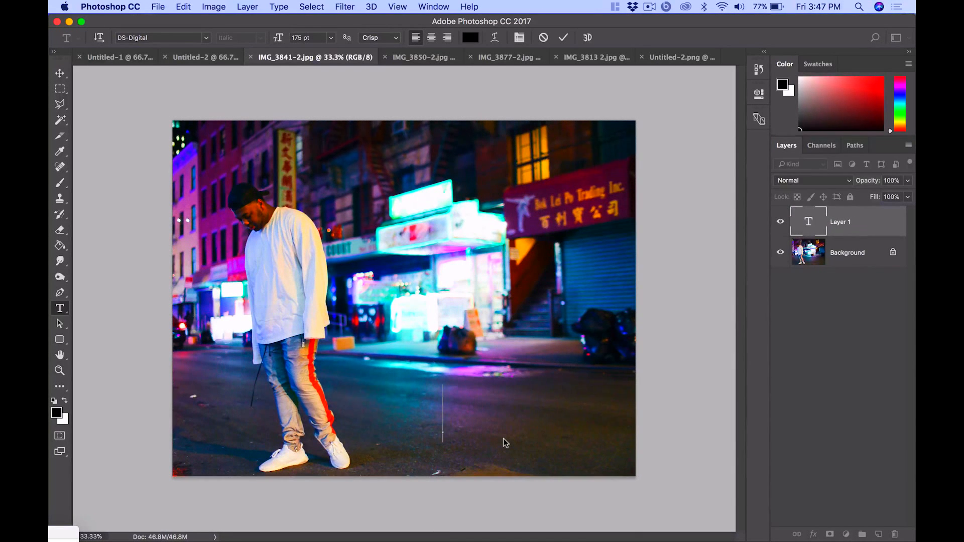
# Type the date '02 09 2018' in DS-Digital and shrink it to fit the lower right.
pyautogui.write('02')
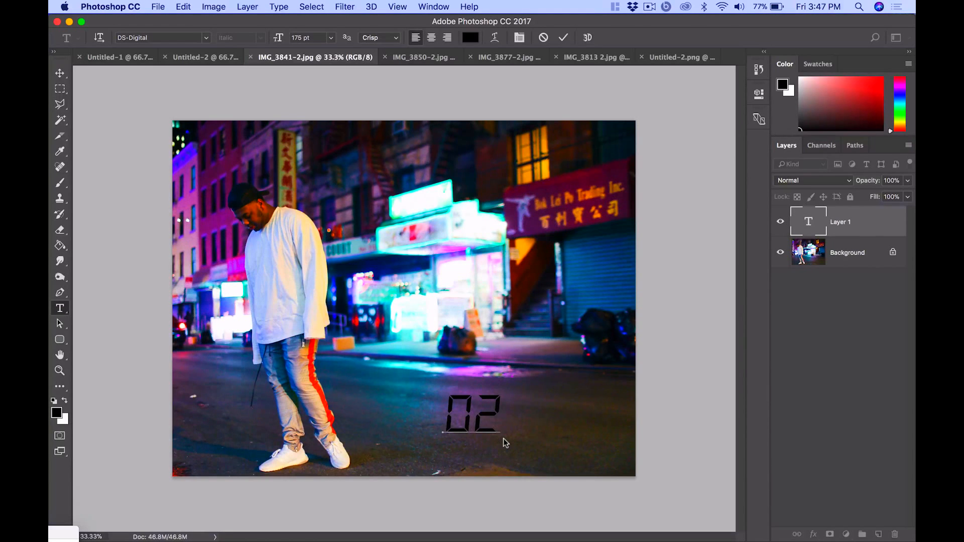
pyautogui.write('09')
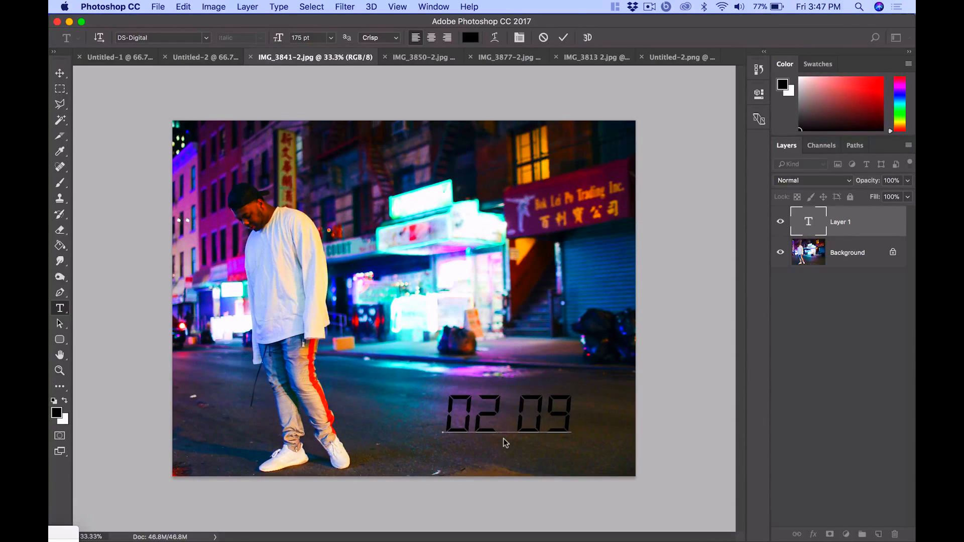
pyautogui.write('2')
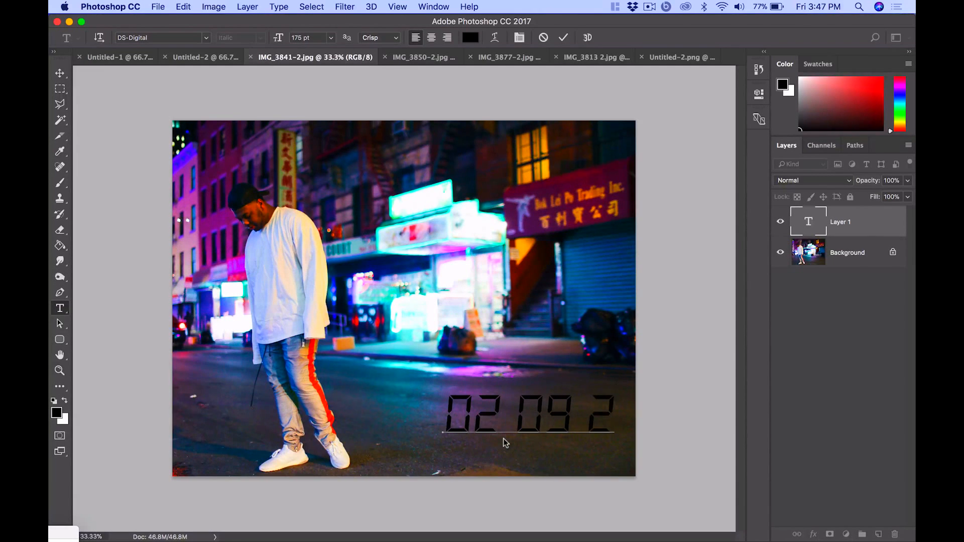
pyautogui.write('018')
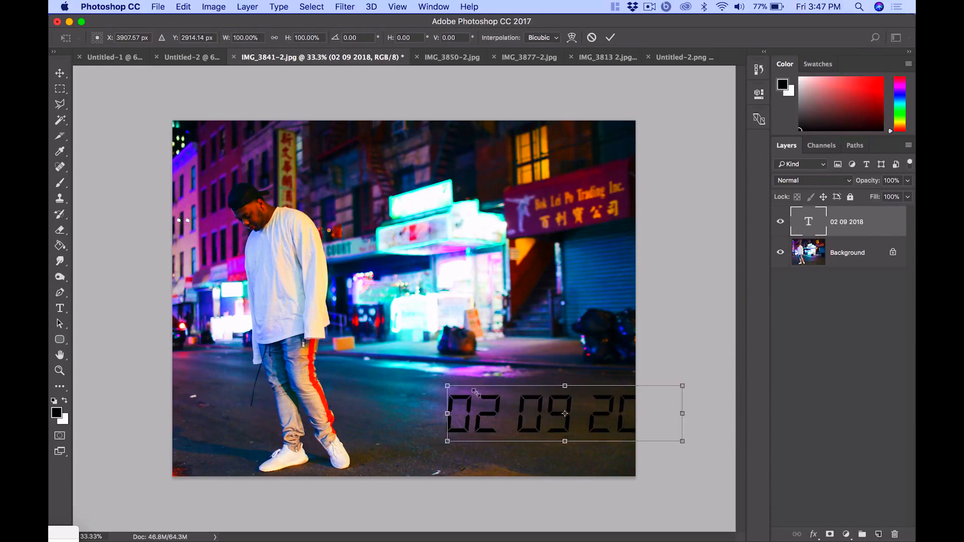
pyautogui.moveTo(681, 385); pyautogui.dragTo(626, 399)
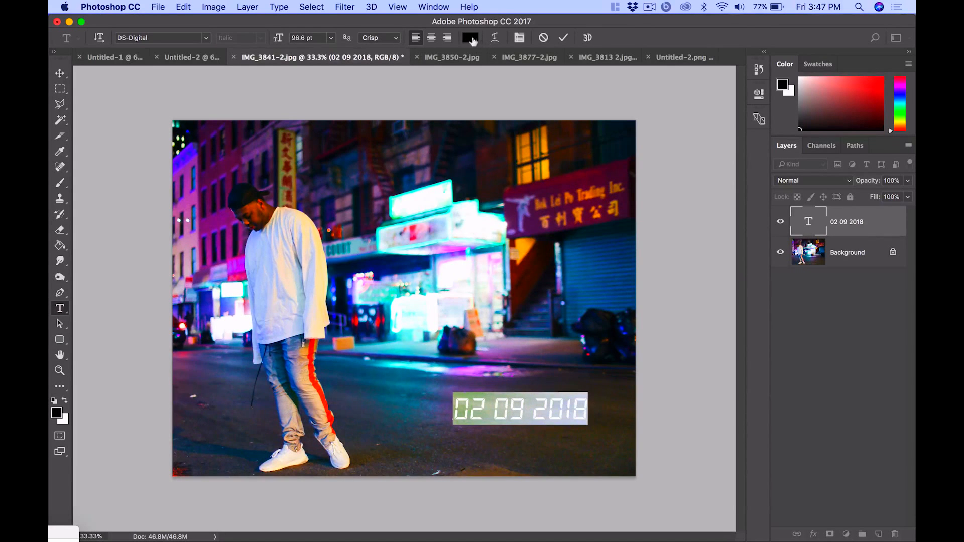
# Colour the date orange #ea6900 and commit the text.
pyautogui.click(470, 37)
pyautogui.write('ea6900')
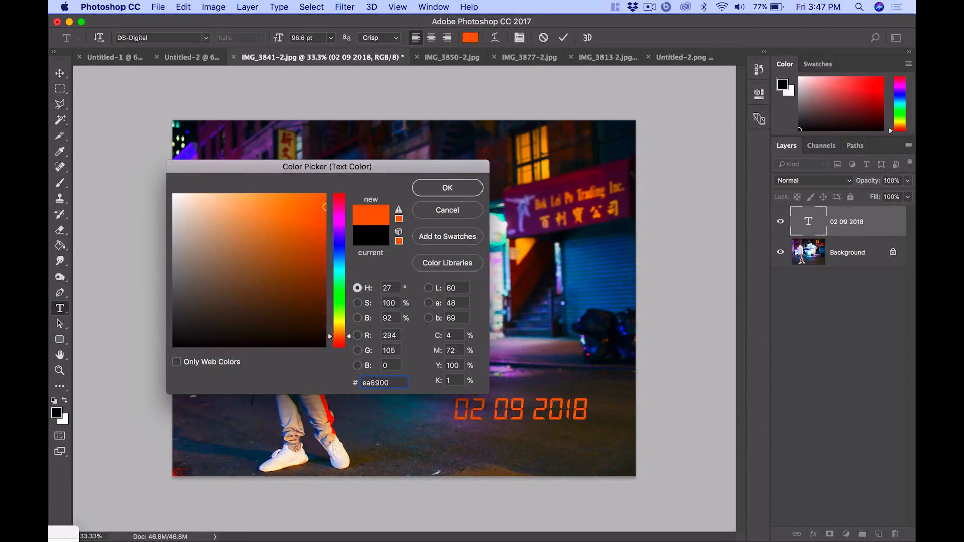
pyautogui.click(447, 187)
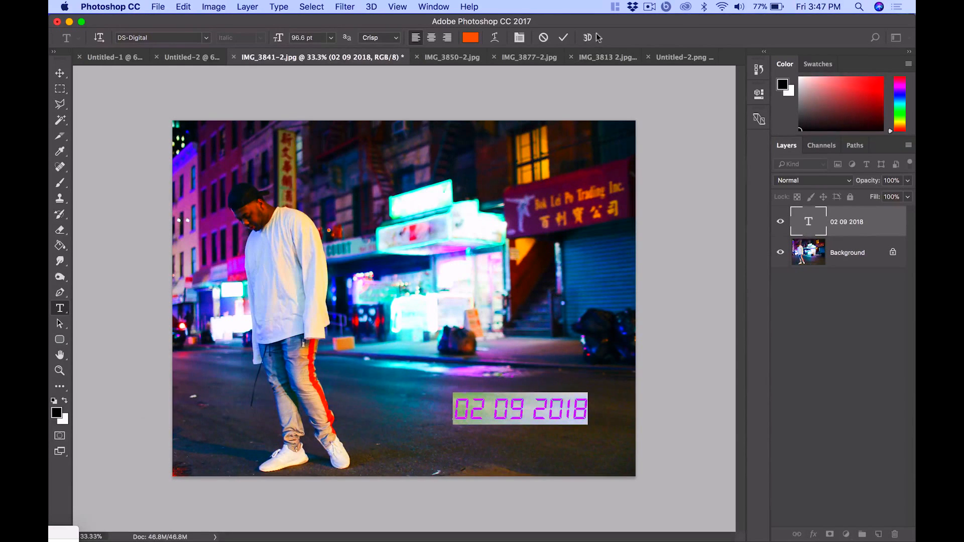
pyautogui.click(563, 37)
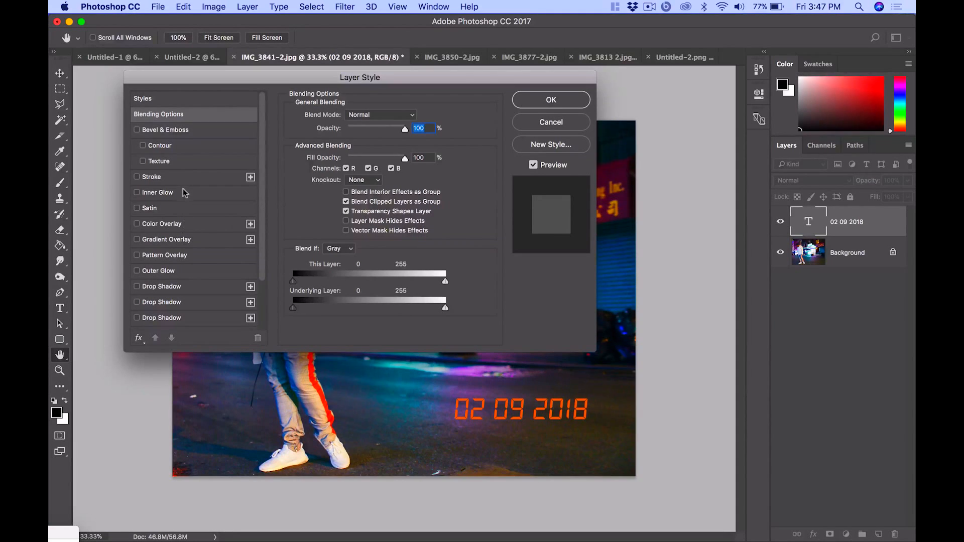
# Apply an orange Screen-mode Inner Glow and an Outer Glow to the date layer.
pyautogui.click(137, 193)
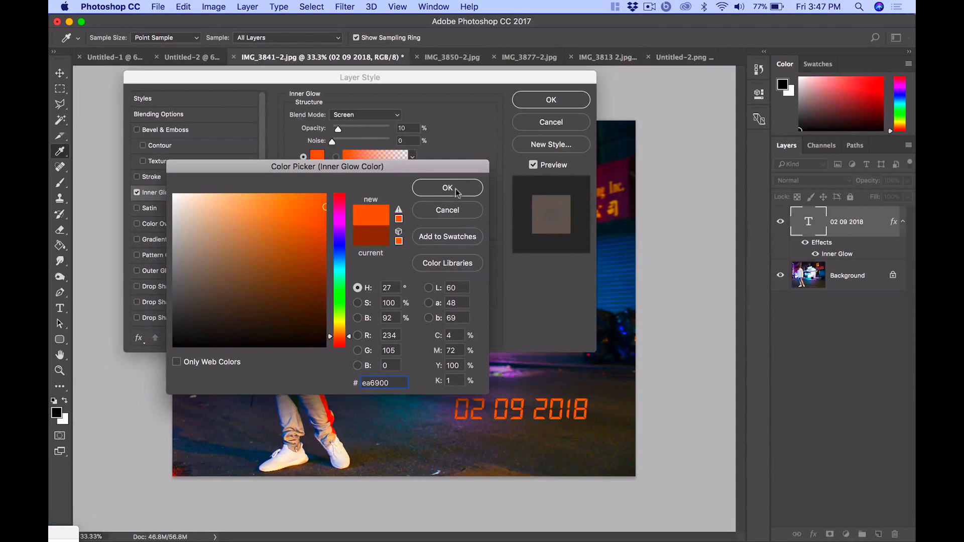
pyautogui.click(447, 188)
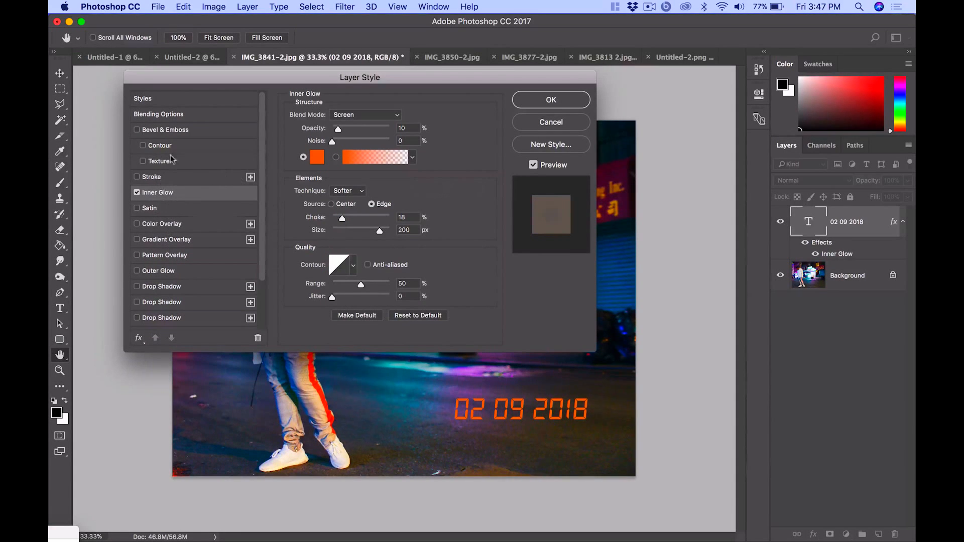
pyautogui.click(136, 270)
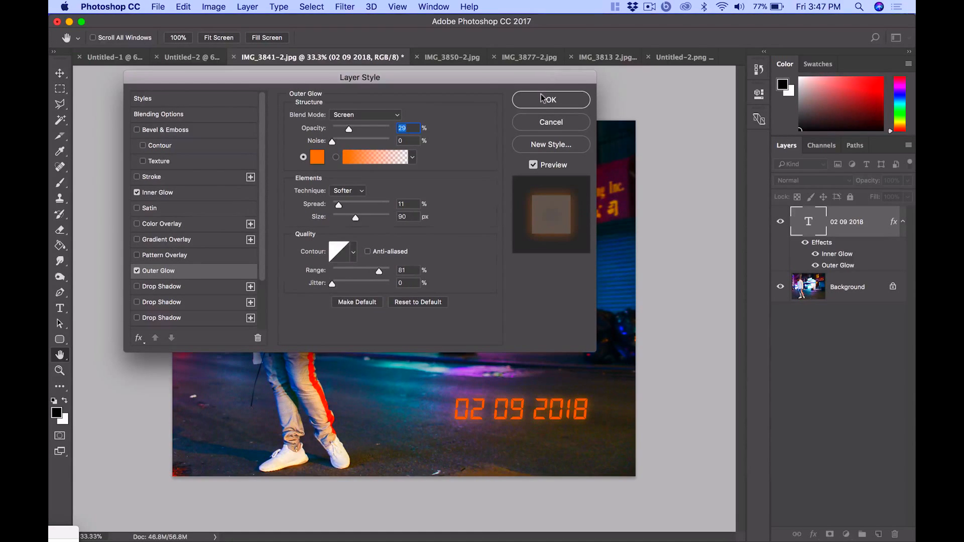
pyautogui.moveTo(541, 100)
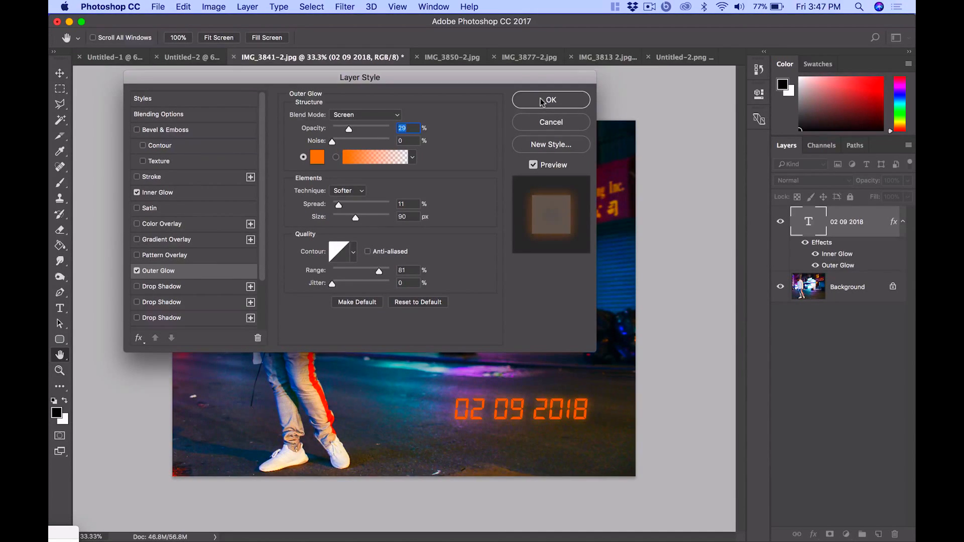
pyautogui.moveTo(426, 142)
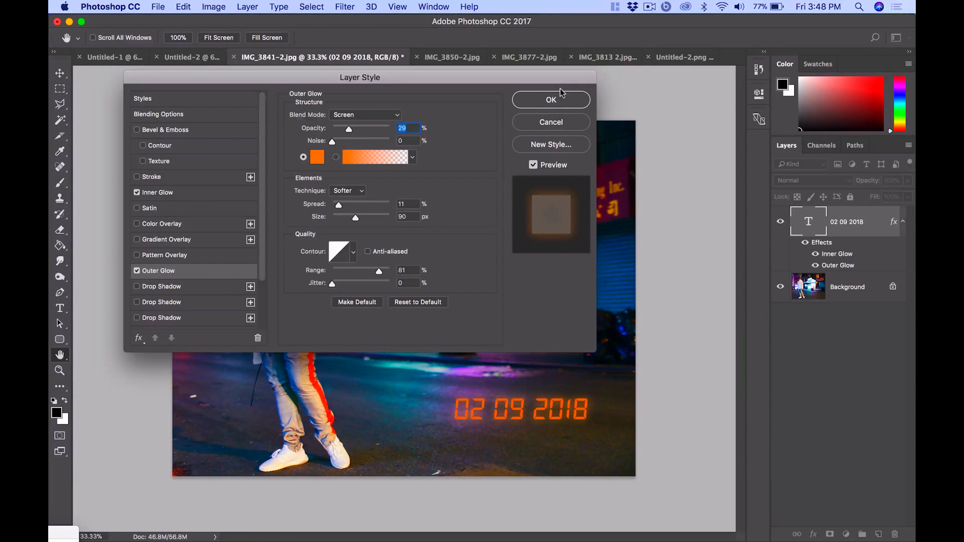
pyautogui.click(550, 99)
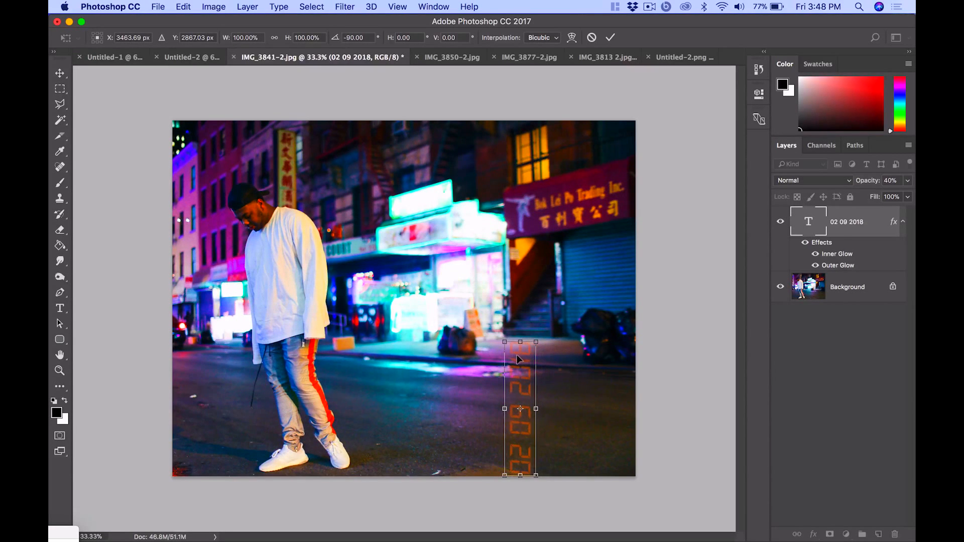
# Scale the vertical date to about 43% and place it on the photo's lower left edge.
pyautogui.moveTo(519, 409); pyautogui.dragTo(602, 357)
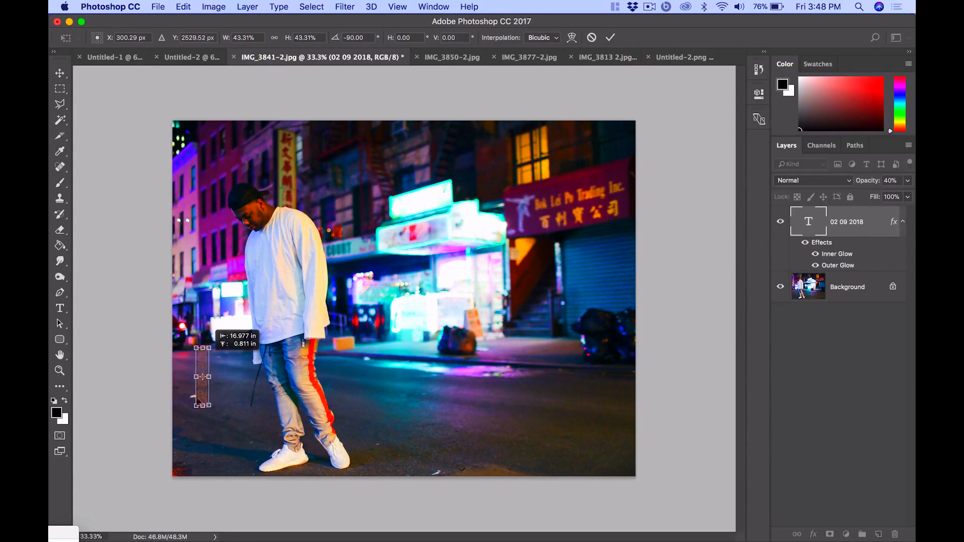
pyautogui.moveTo(202, 375); pyautogui.dragTo(193, 431)
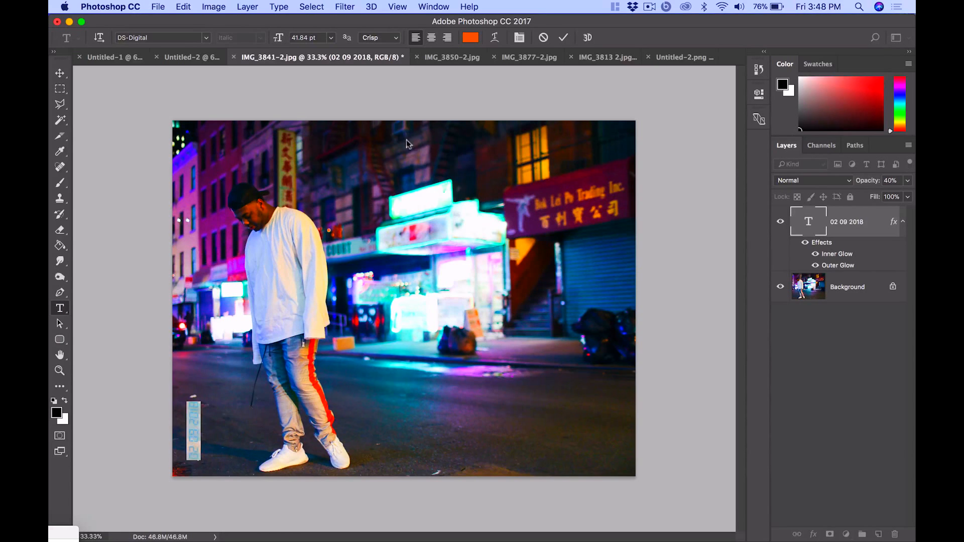
# Recolour the date to lighter orange #ff8726 and raise layer opacity to 52%.
pyautogui.click(471, 38)
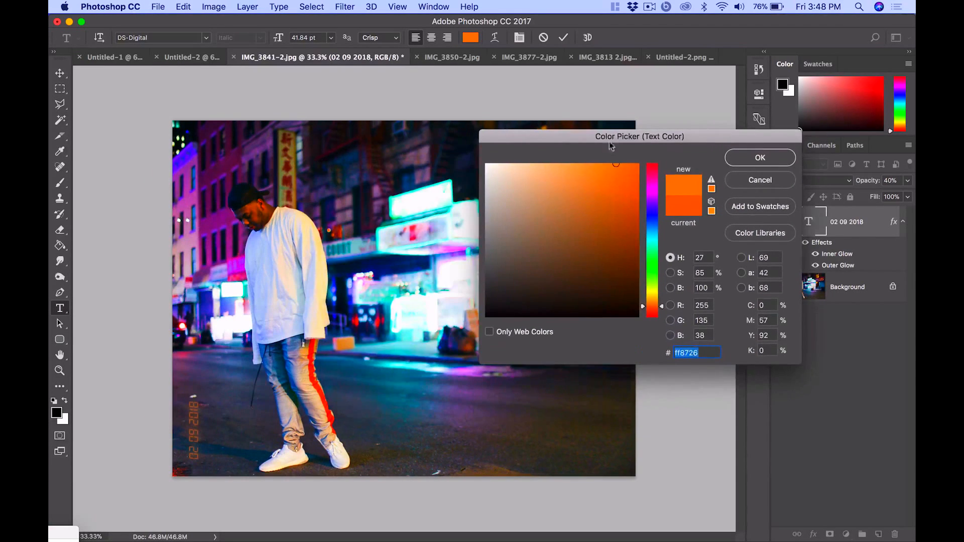
pyautogui.click(637, 186)
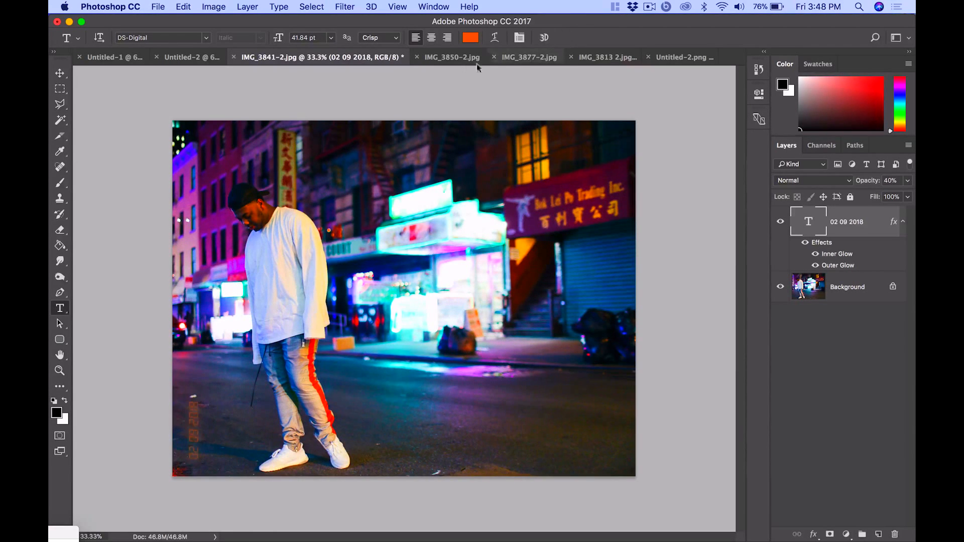
pyautogui.click(681, 57)
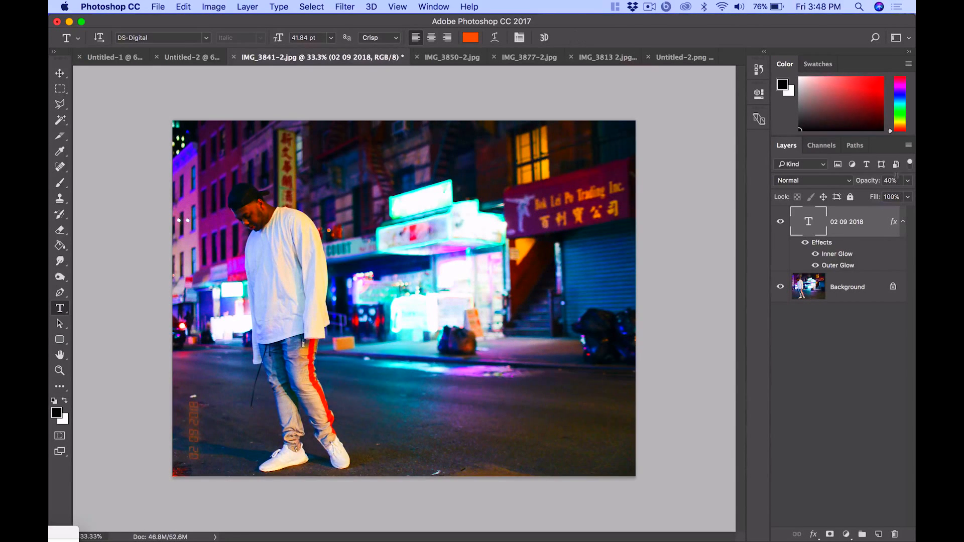
pyautogui.click(891, 180)
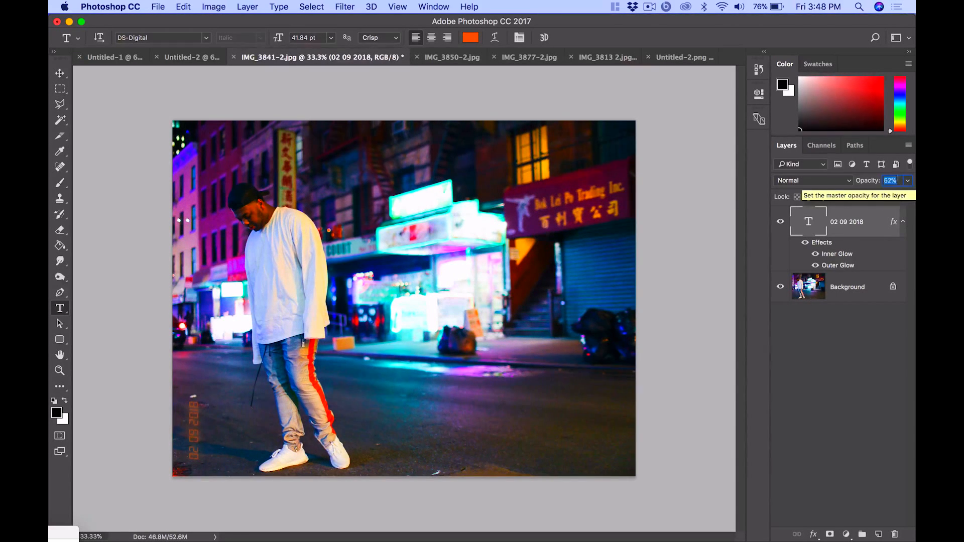